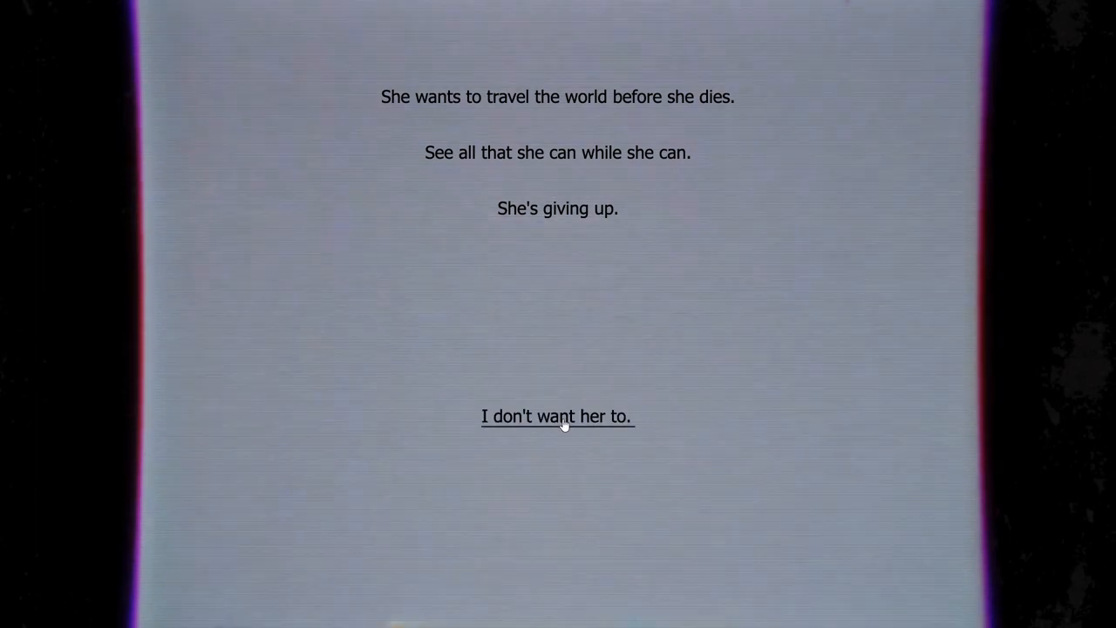
Step: Advance the story to the passage where her eager travel talk eventually stops
left_click(558, 415)
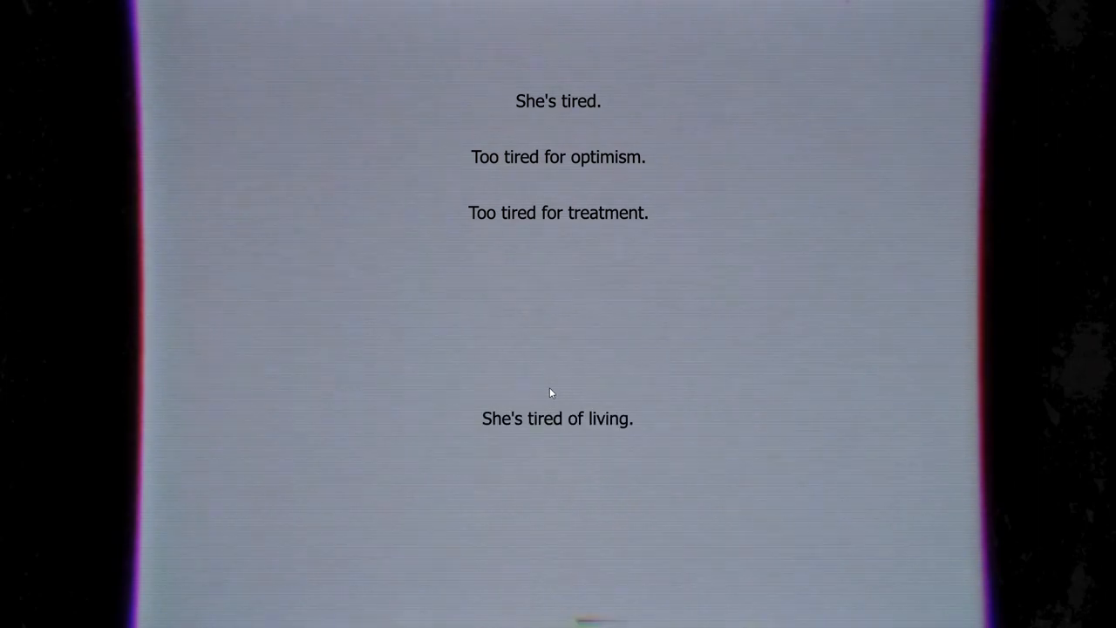
mouse_move(516, 258)
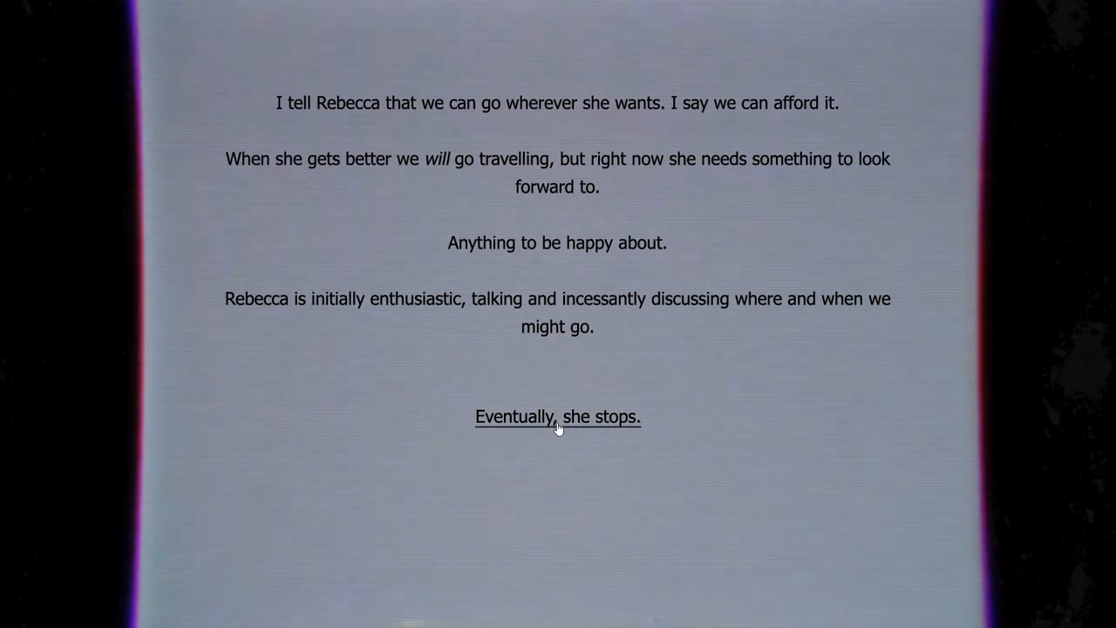
mouse_move(558, 427)
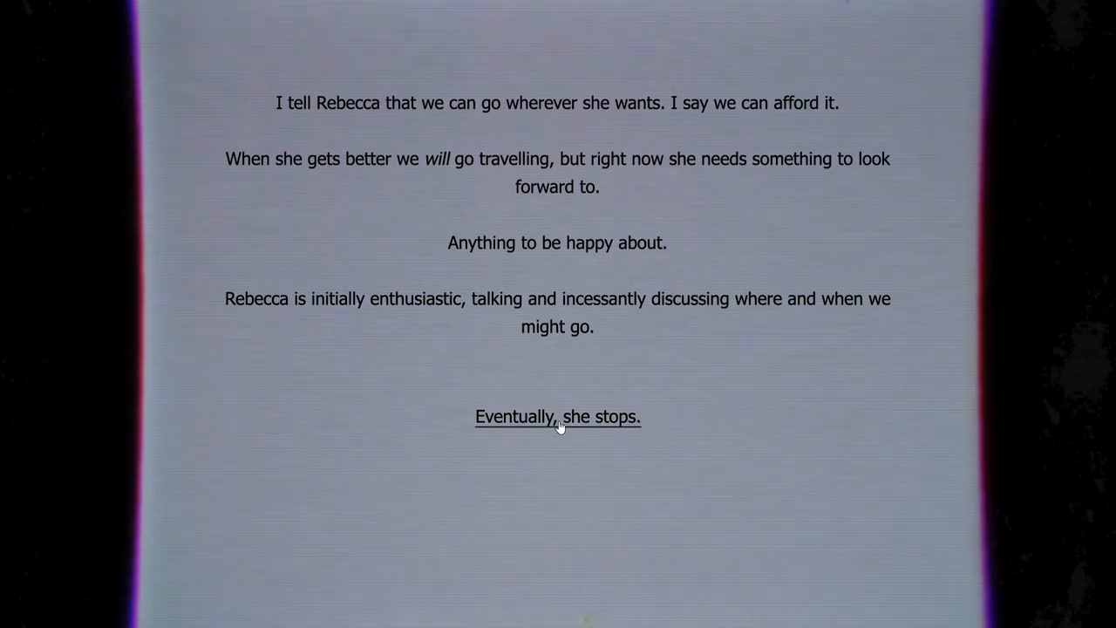
Step: Continue past 'Eventually, she stops.' into the dark scene before the death anniversary
left_click(558, 416)
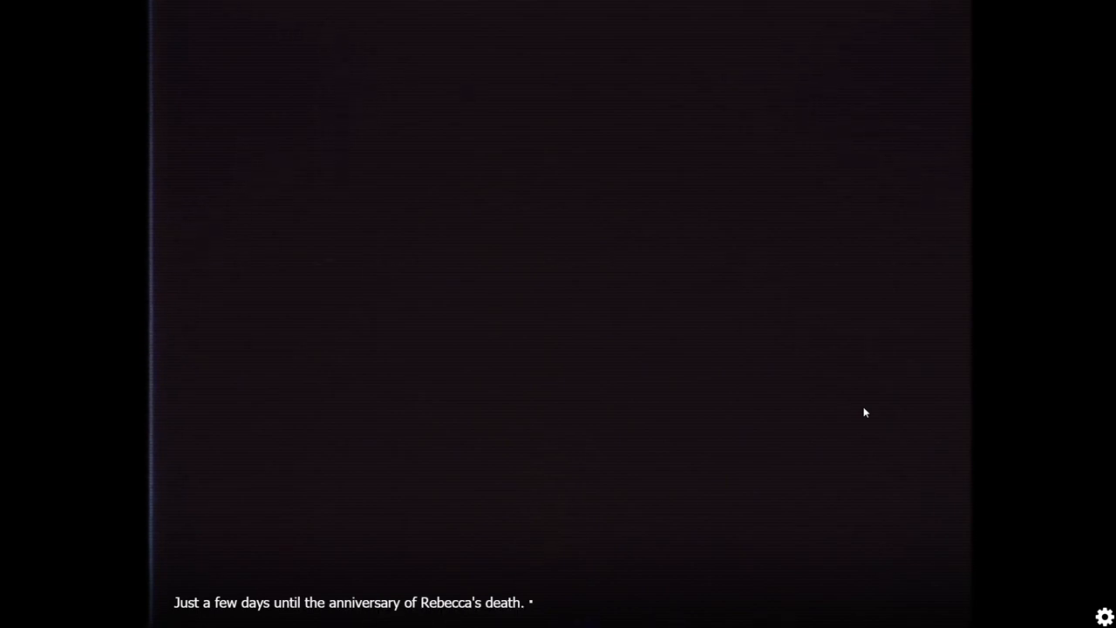
Step: Save the current progress into an empty save slot from the gear menu
left_click(1102, 616)
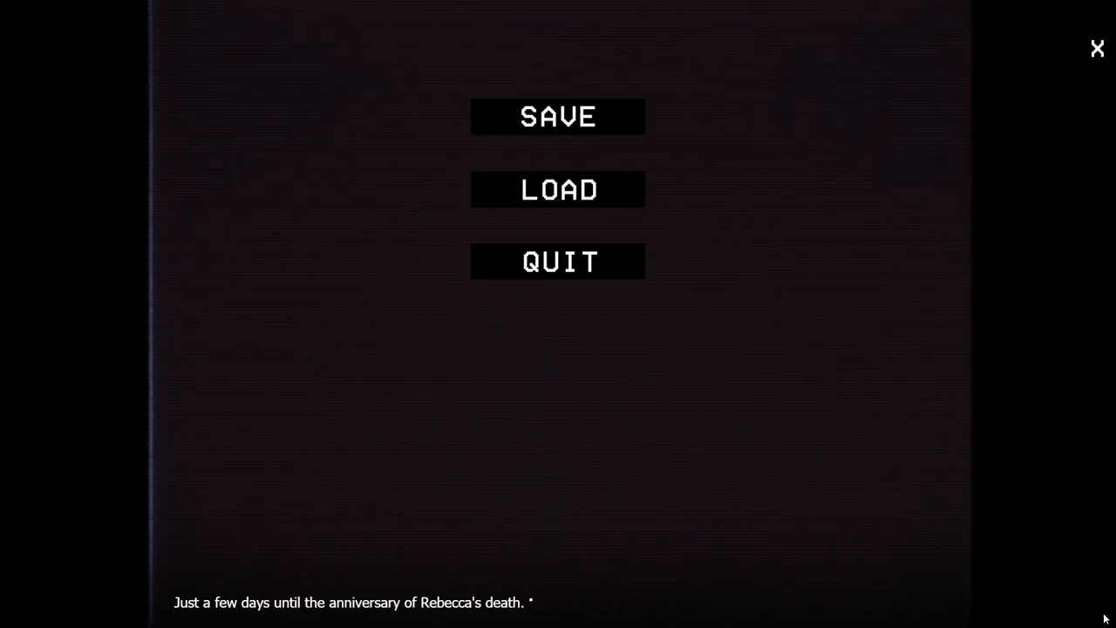
left_click(558, 115)
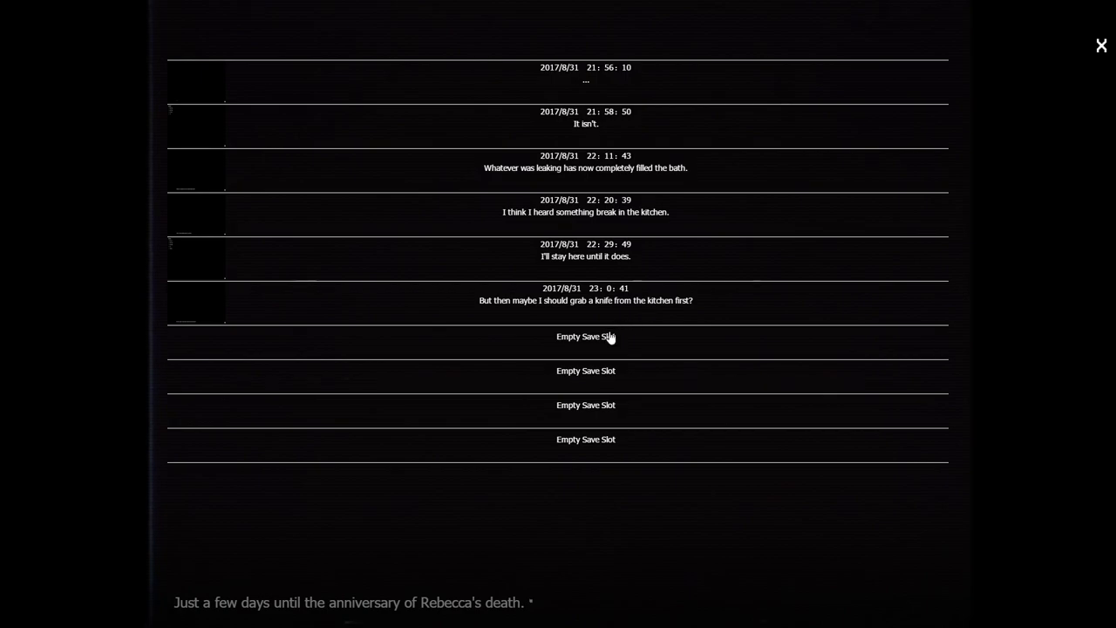
left_click(1102, 45)
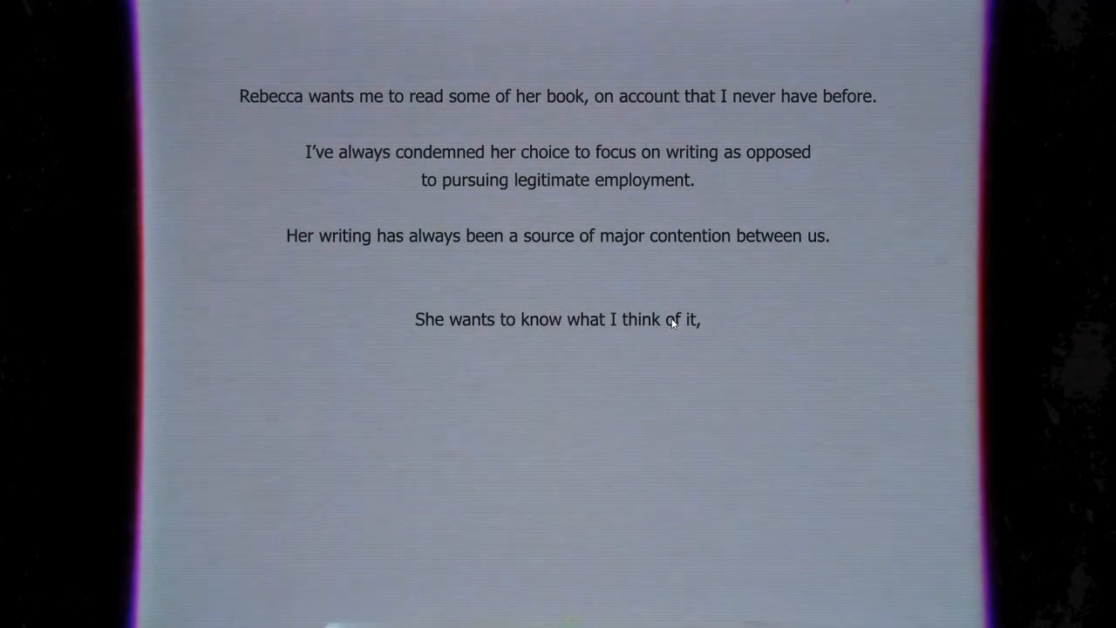
mouse_move(579, 355)
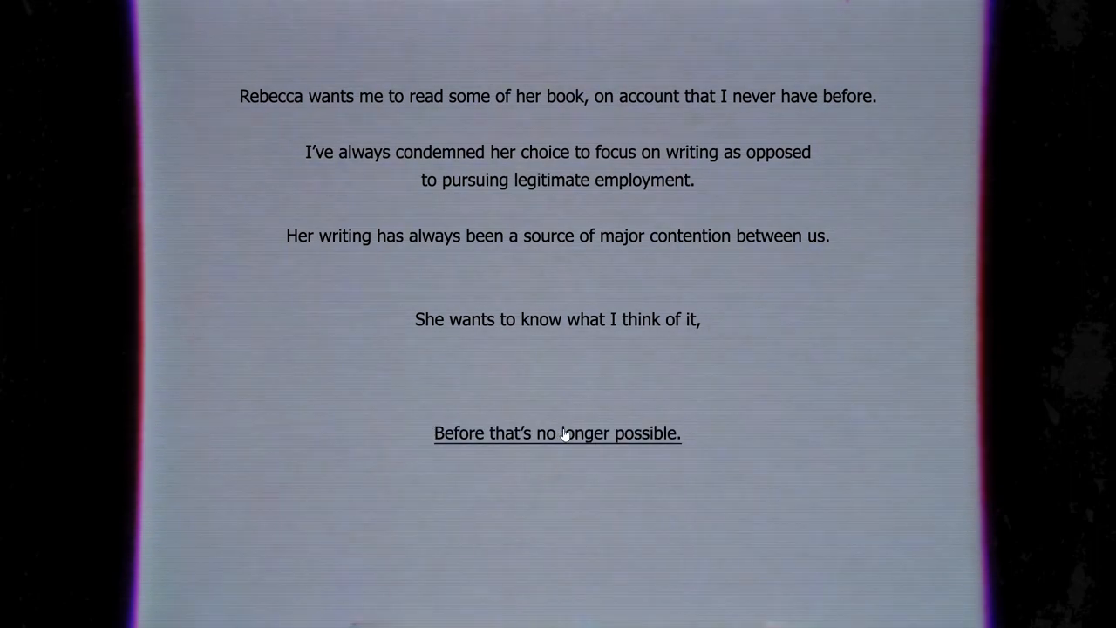
Step: Continue past the book request and choose 'Tell her that you won't'
left_click(558, 432)
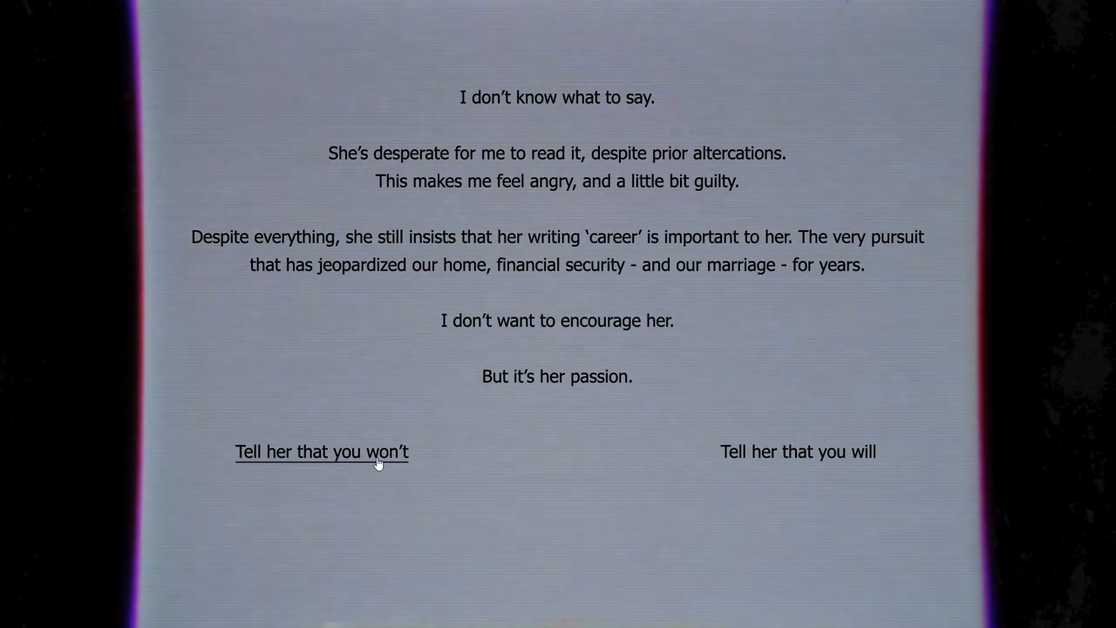
left_click(321, 451)
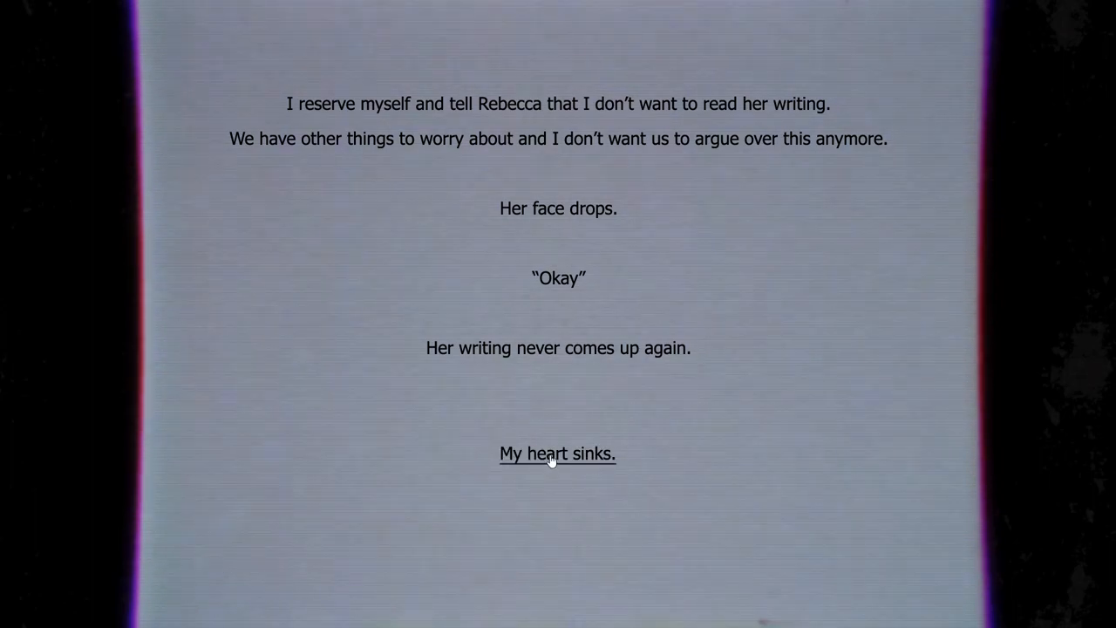
Step: Continue after the refusal and choose 'Let her go' for Friday night
left_click(558, 453)
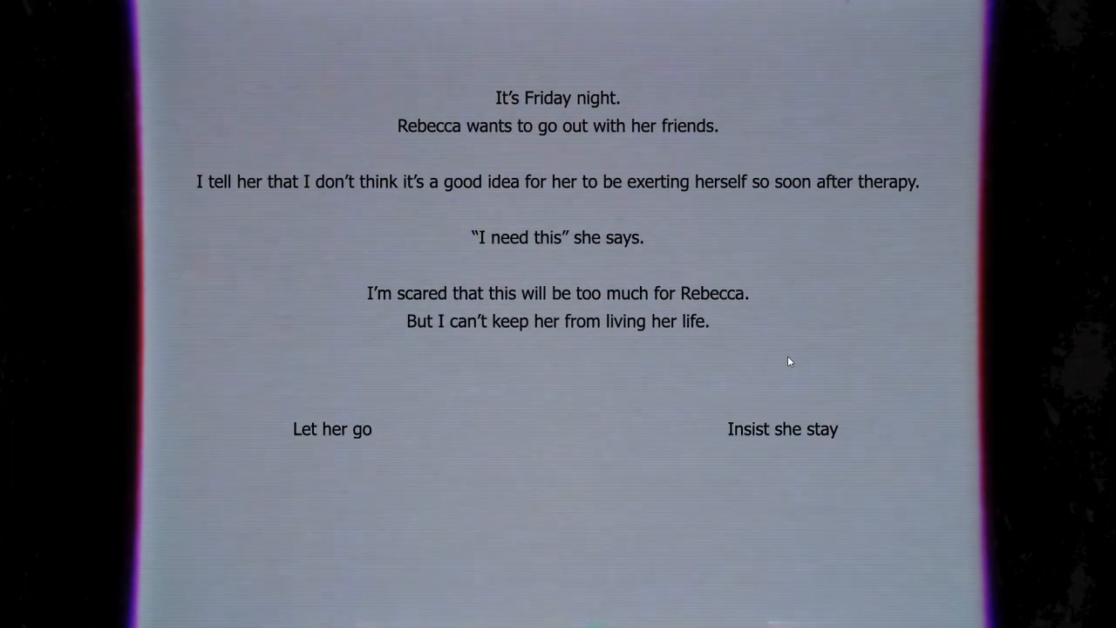
mouse_move(566, 412)
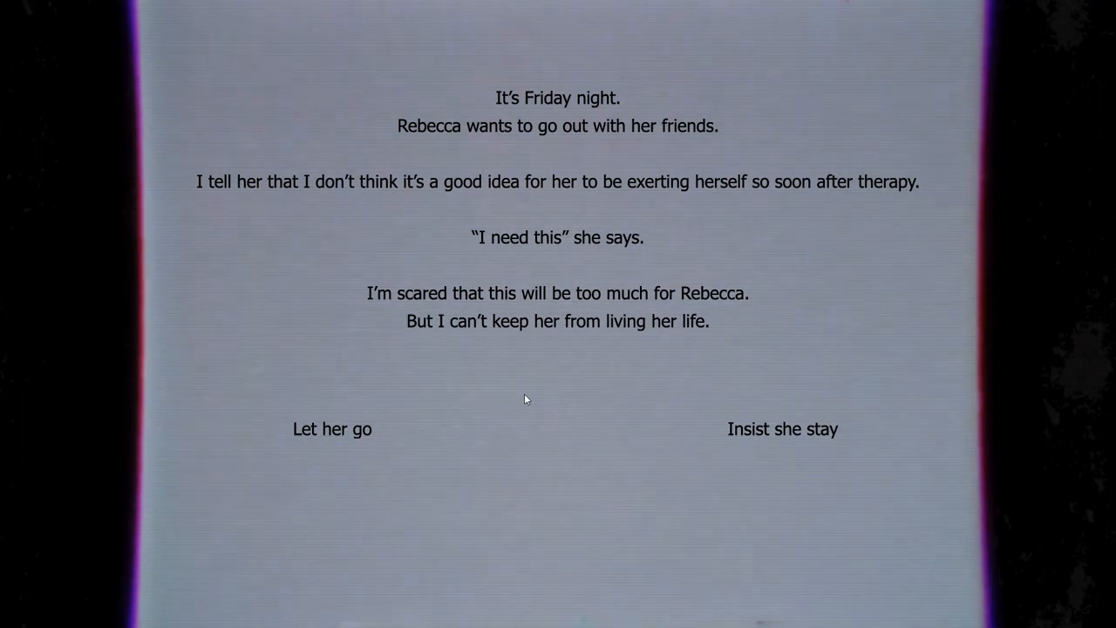
mouse_move(399, 422)
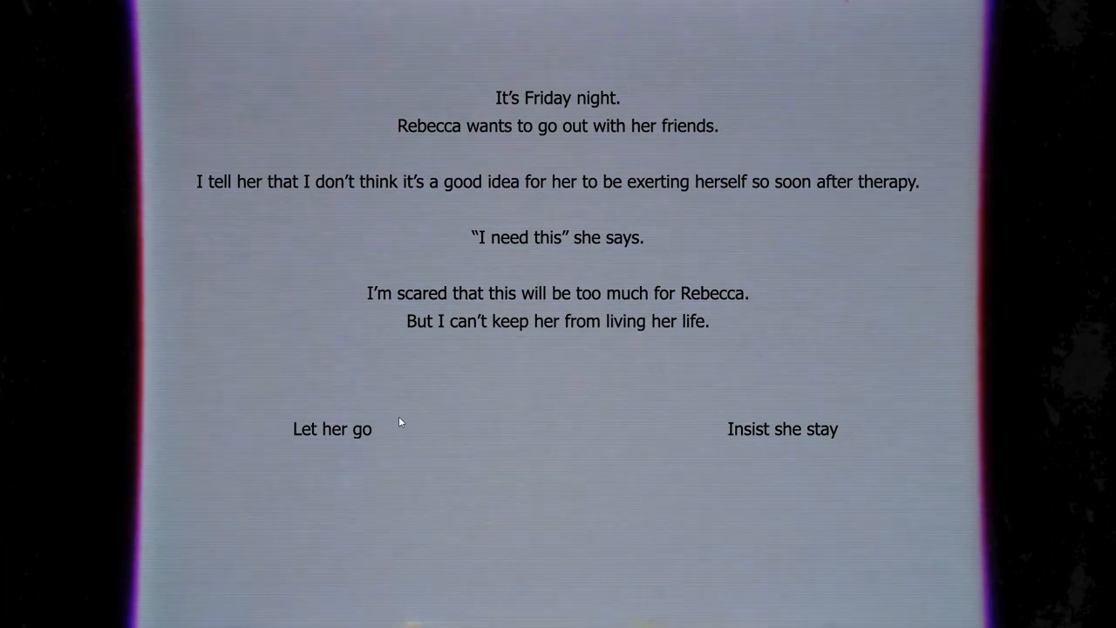
mouse_move(331, 429)
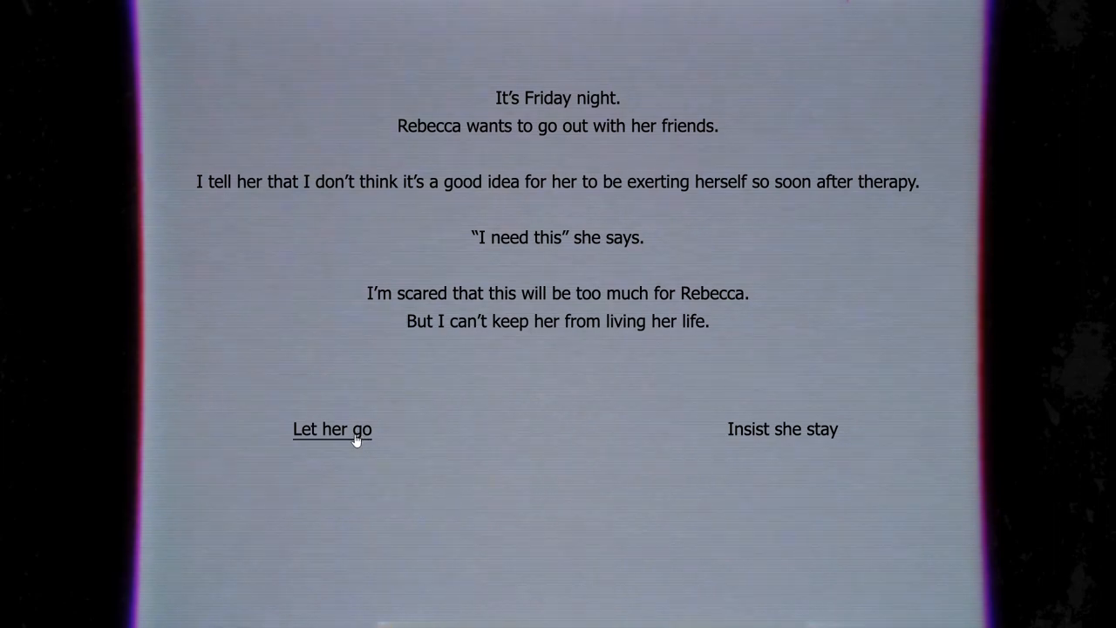
left_click(331, 429)
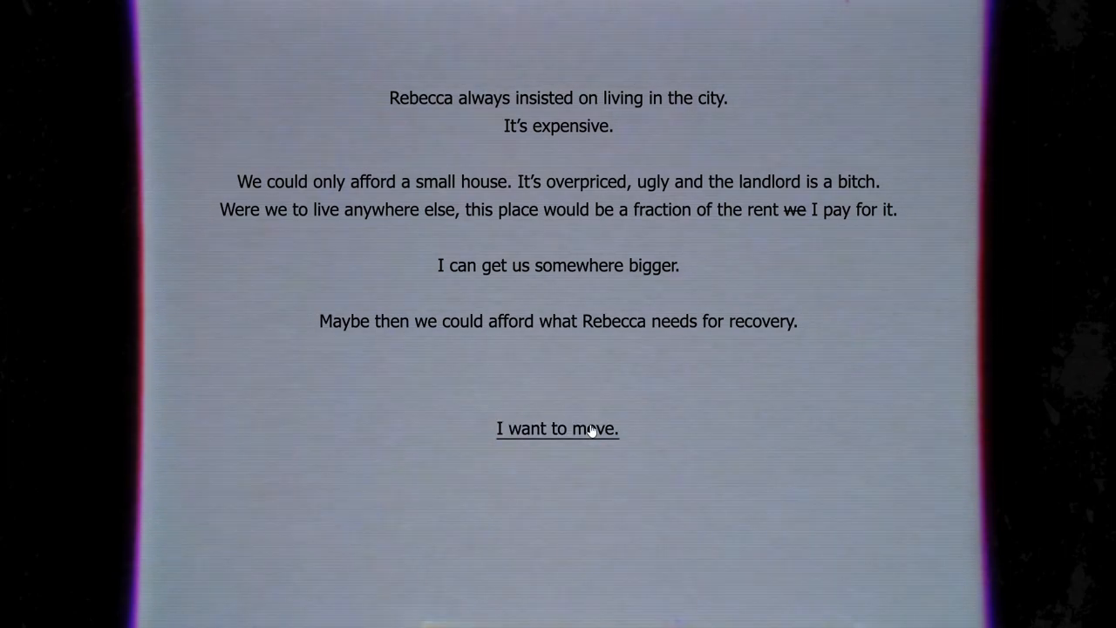
Step: Choose 'I want to move.' at the moving-somewhere-bigger choice
left_click(558, 429)
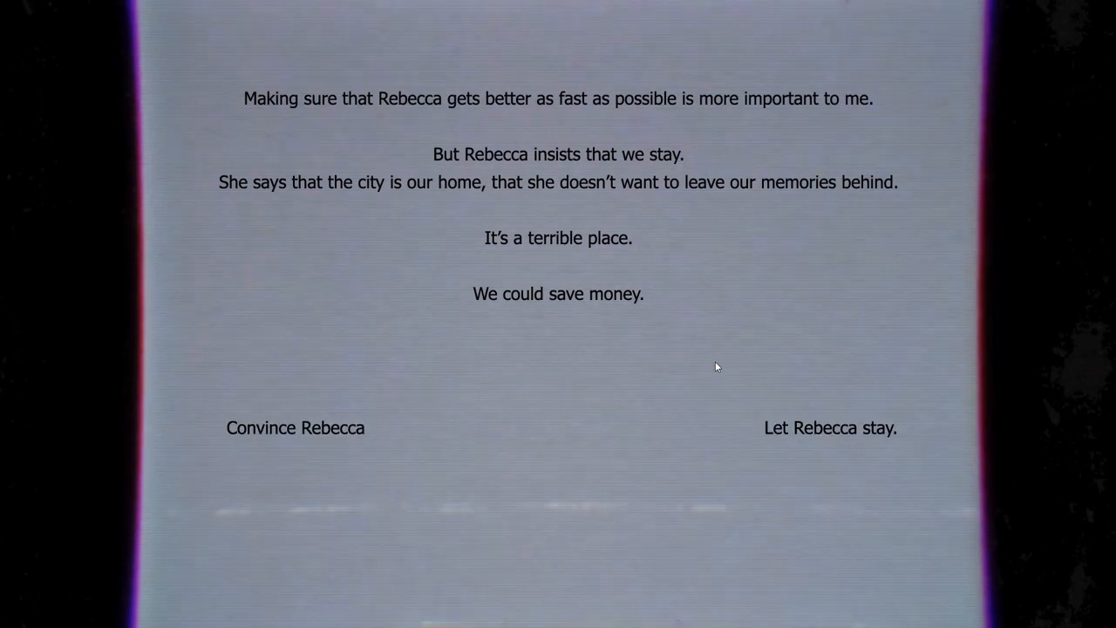
mouse_move(638, 403)
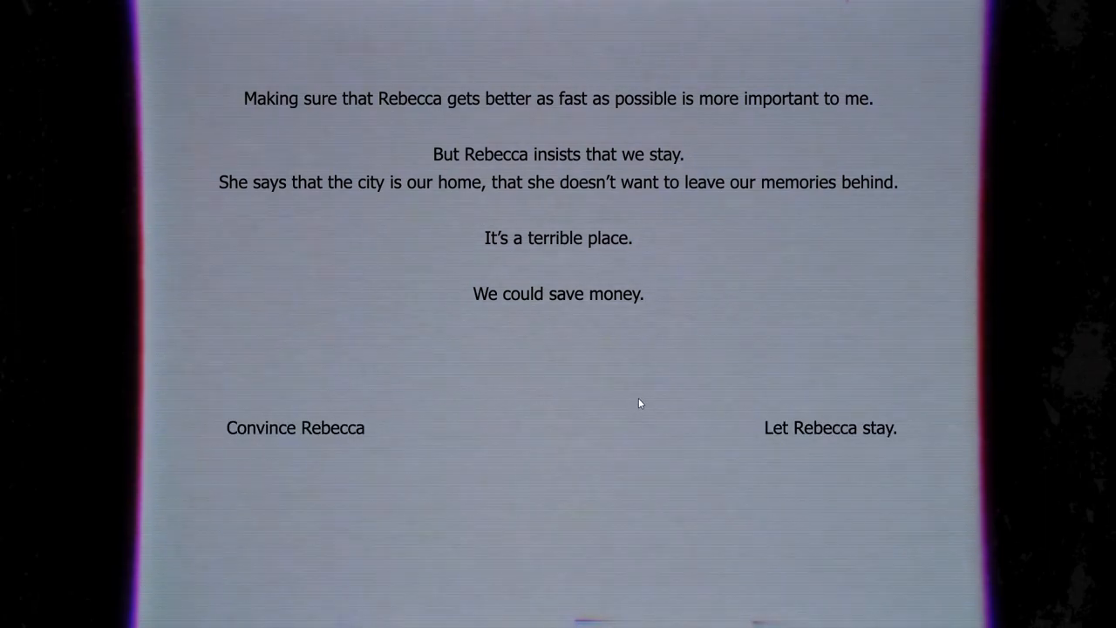
mouse_move(769, 418)
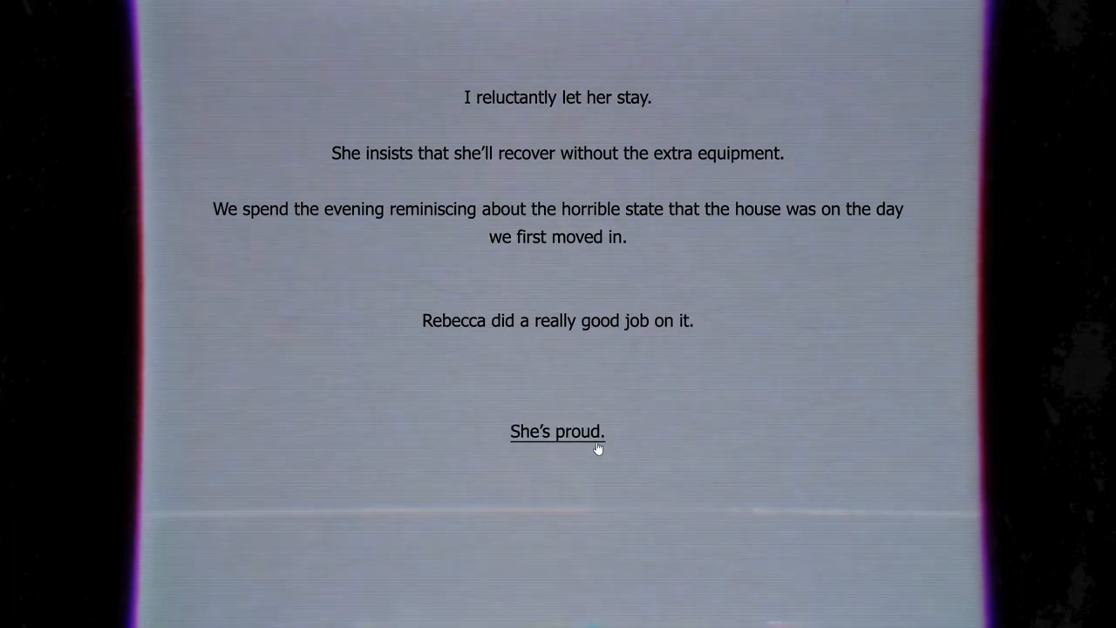
Step: Let Rebecca stay and advance past 'She's proud.' to the urgent hospital call
left_click(556, 433)
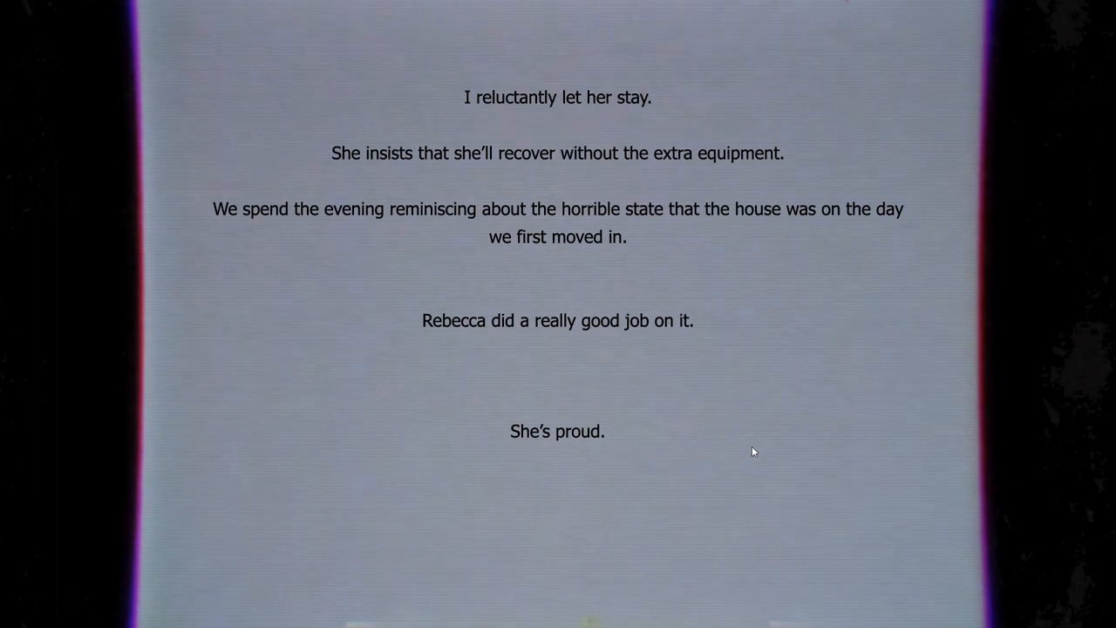
mouse_move(659, 452)
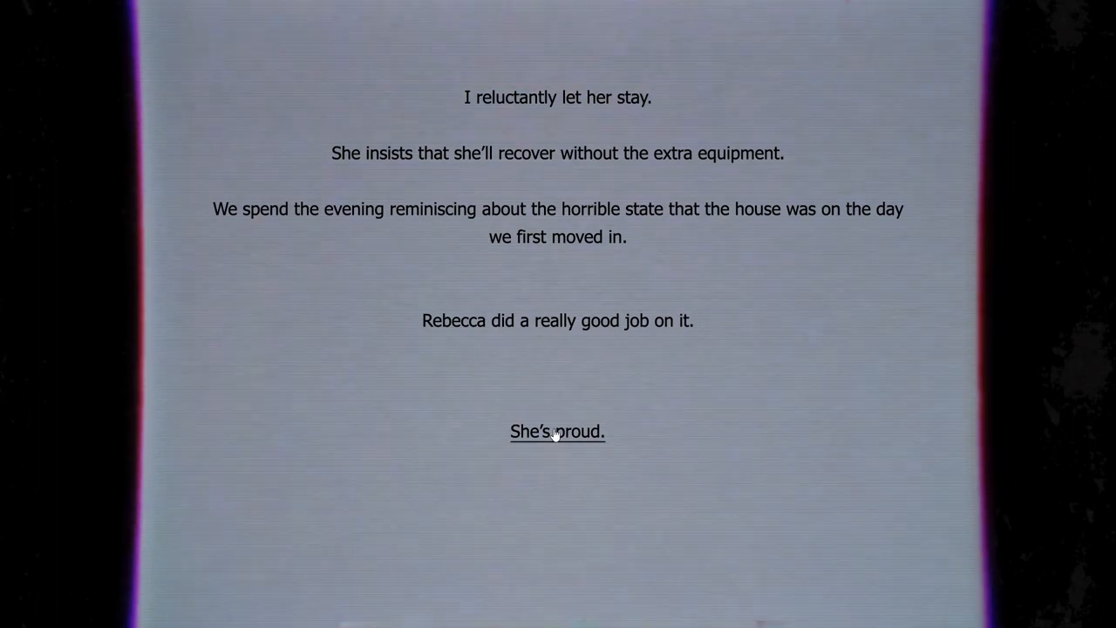
left_click(558, 432)
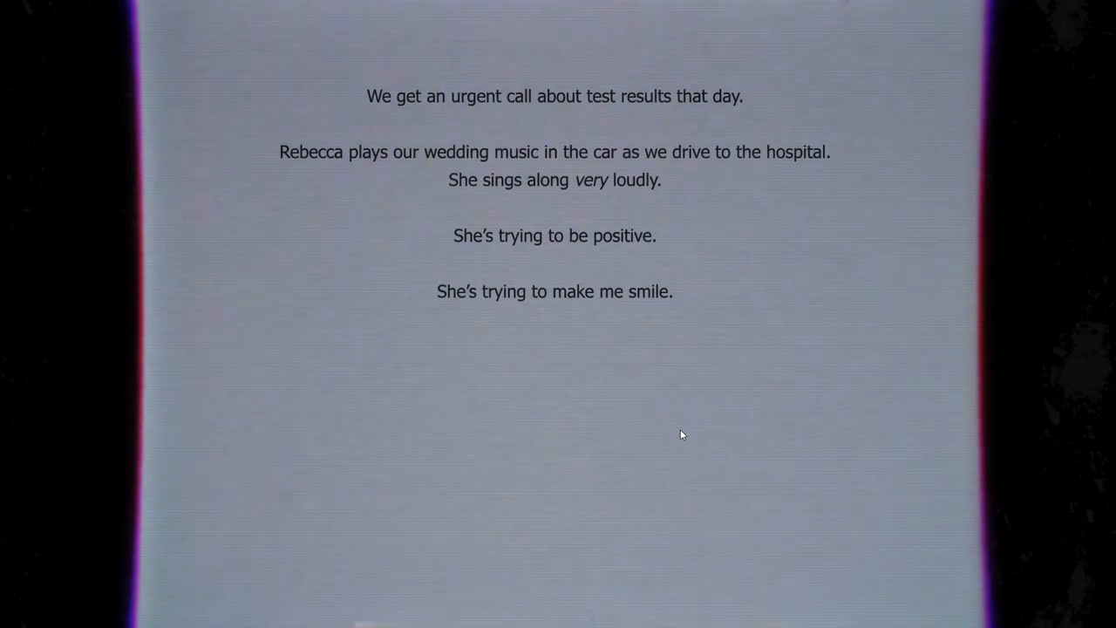
mouse_move(669, 443)
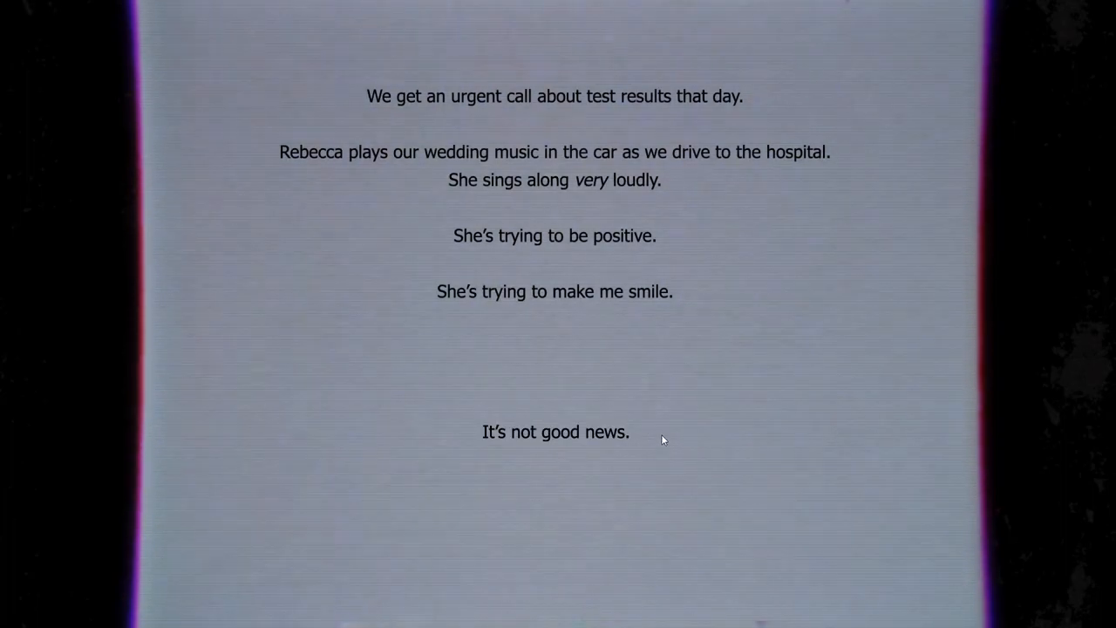
mouse_move(673, 423)
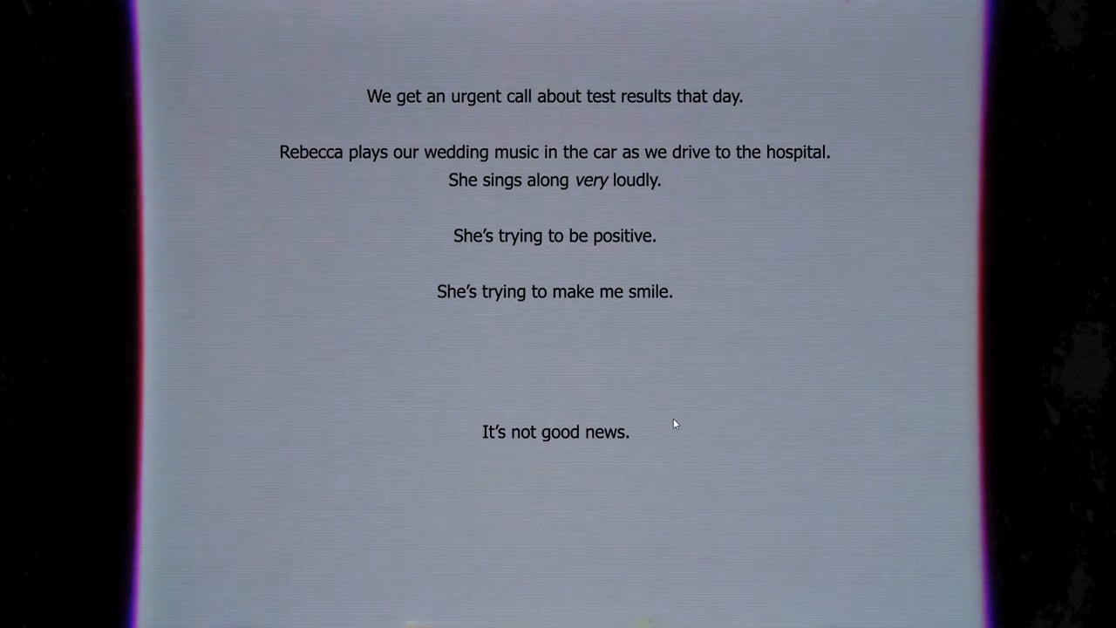
mouse_move(593, 426)
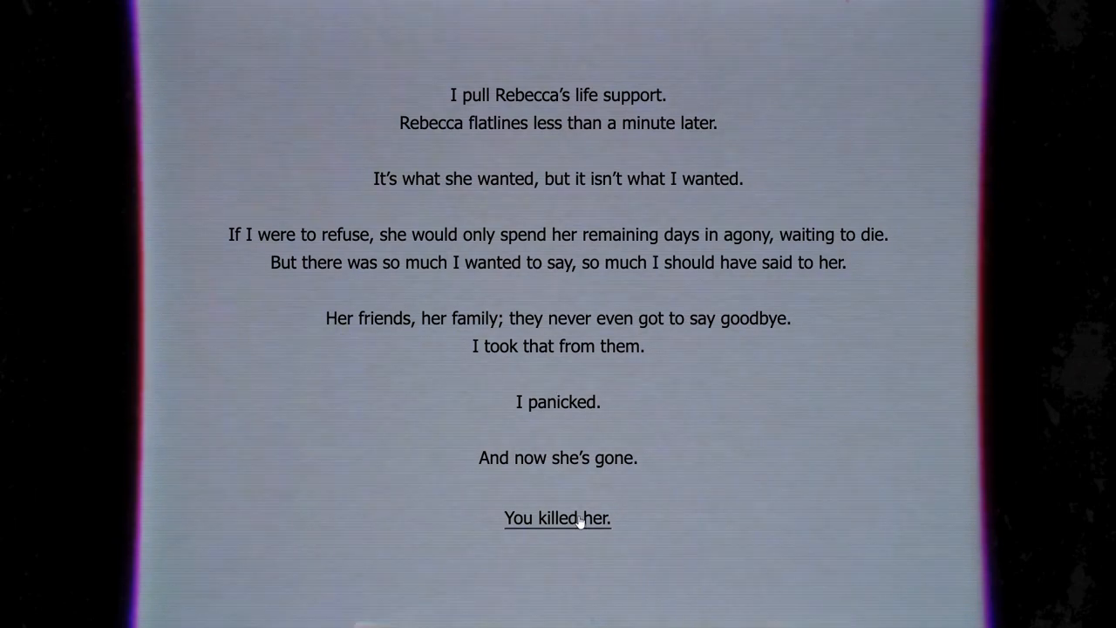
mouse_move(707, 485)
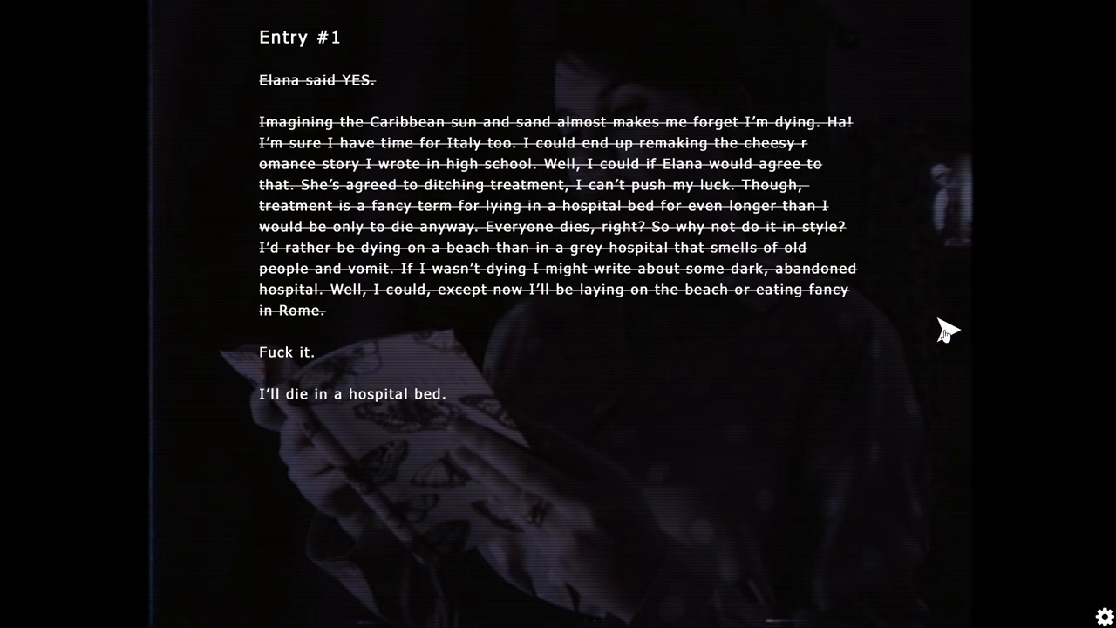
Step: Page the journal forward from Entry #1 through Entry #3 to Entry #4
left_click(945, 329)
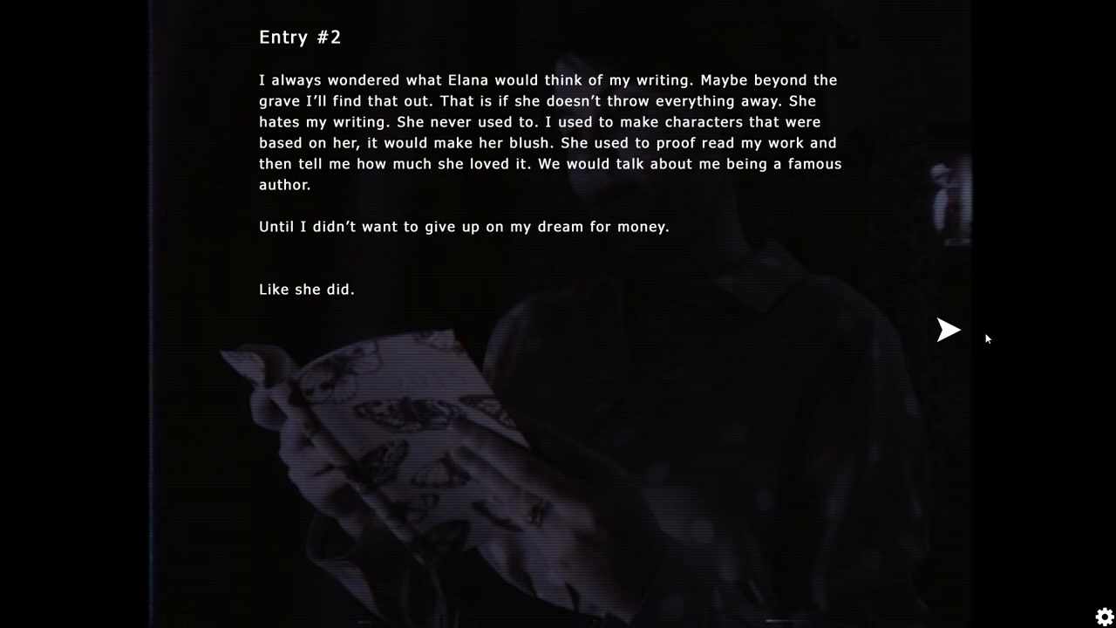
mouse_move(947, 329)
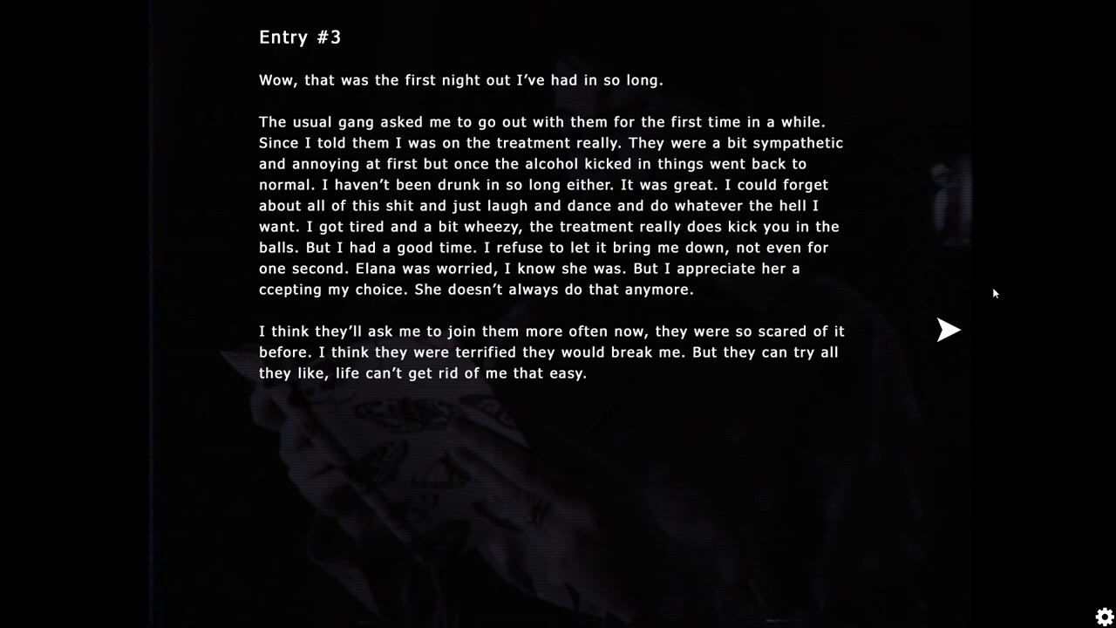
left_click(949, 330)
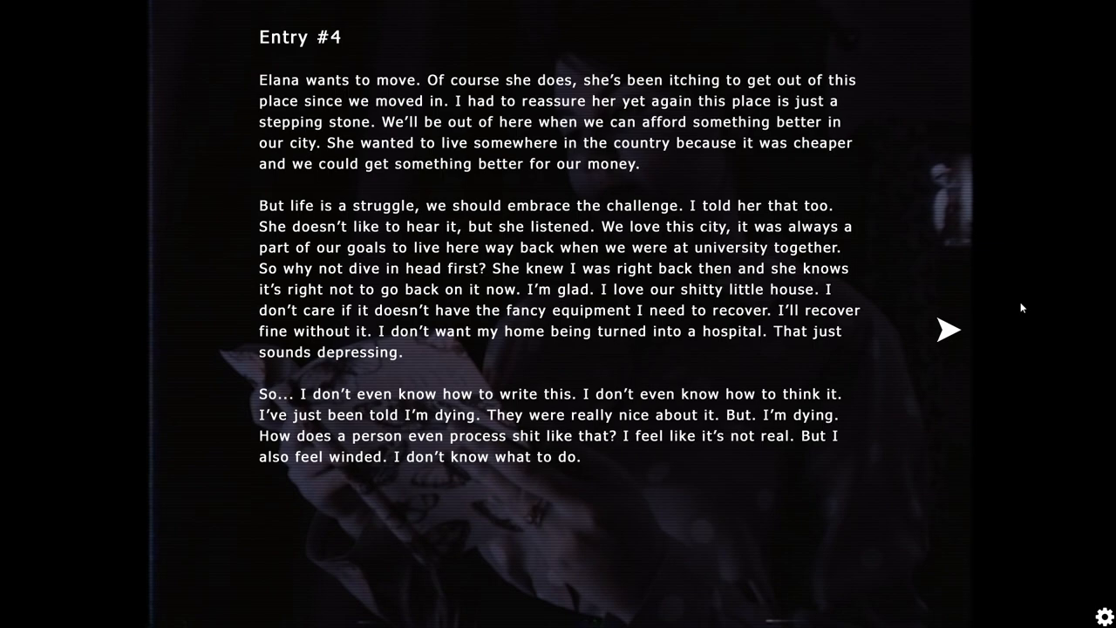
Step: Advance the journal to Entry #5, 'You murdered me.'
left_click(949, 330)
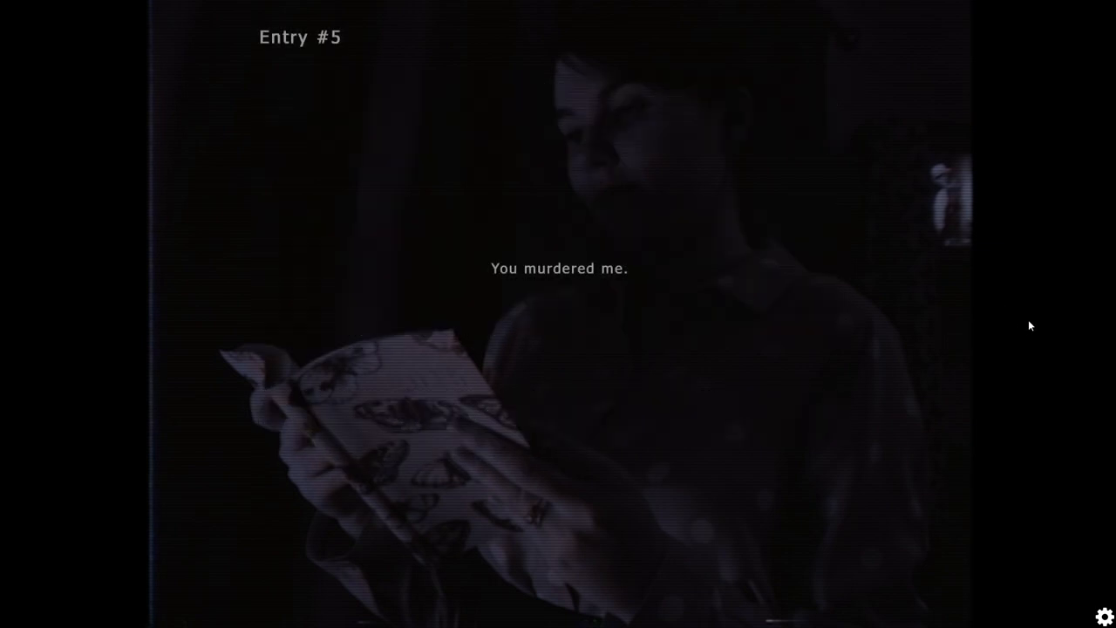
mouse_move(1056, 510)
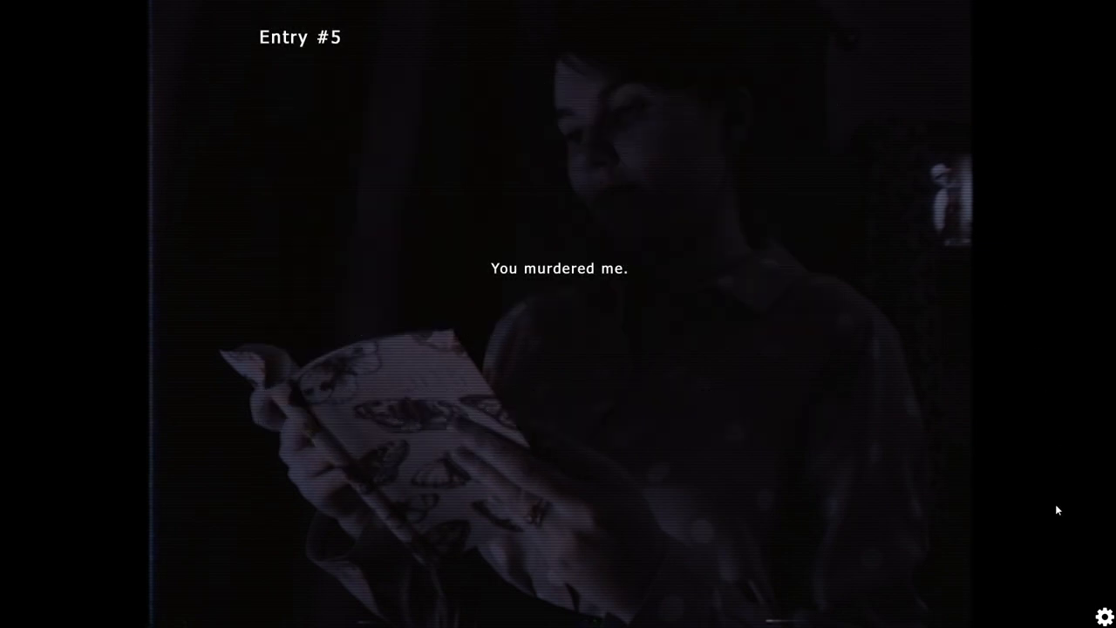
mouse_move(1011, 363)
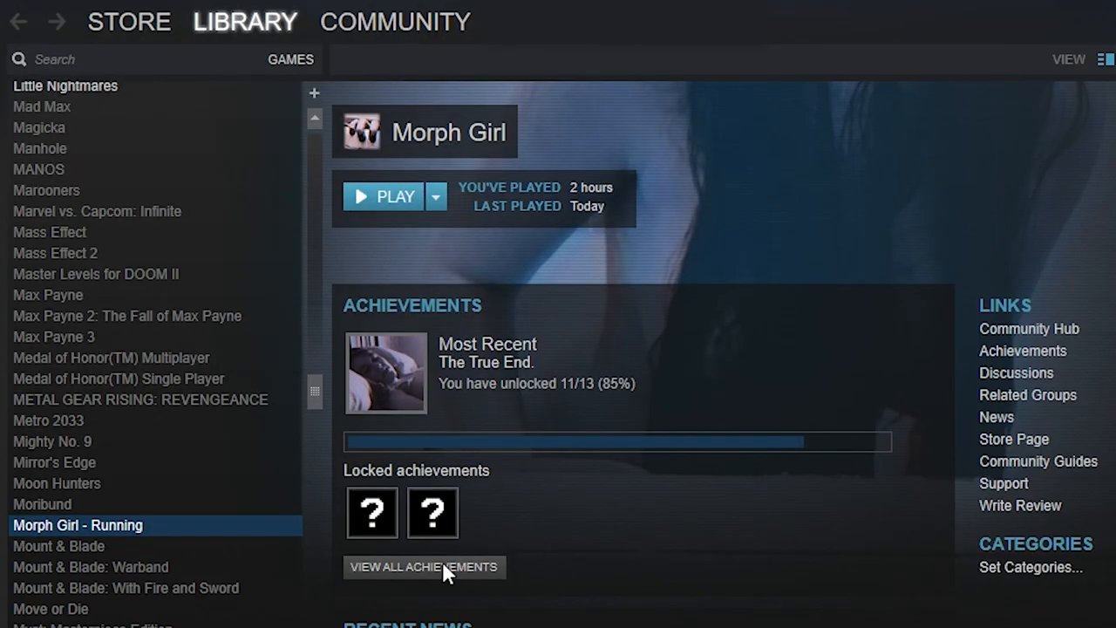
Step: View the full Morph Girl achievement list and scroll to The True End and Time Leech
left_click(426, 566)
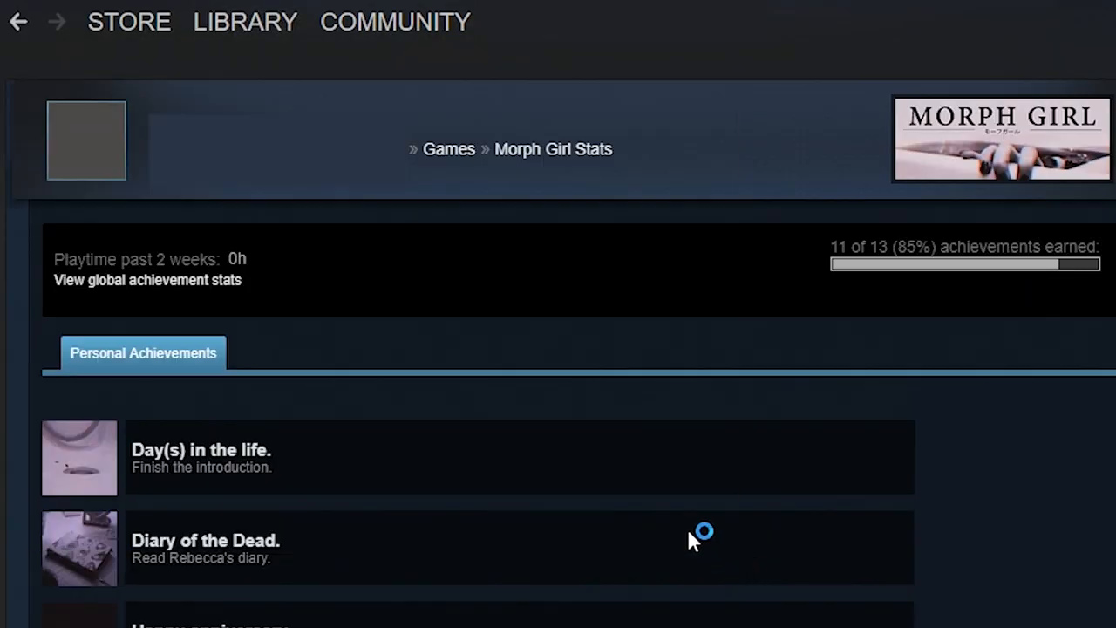
mouse_move(293, 300)
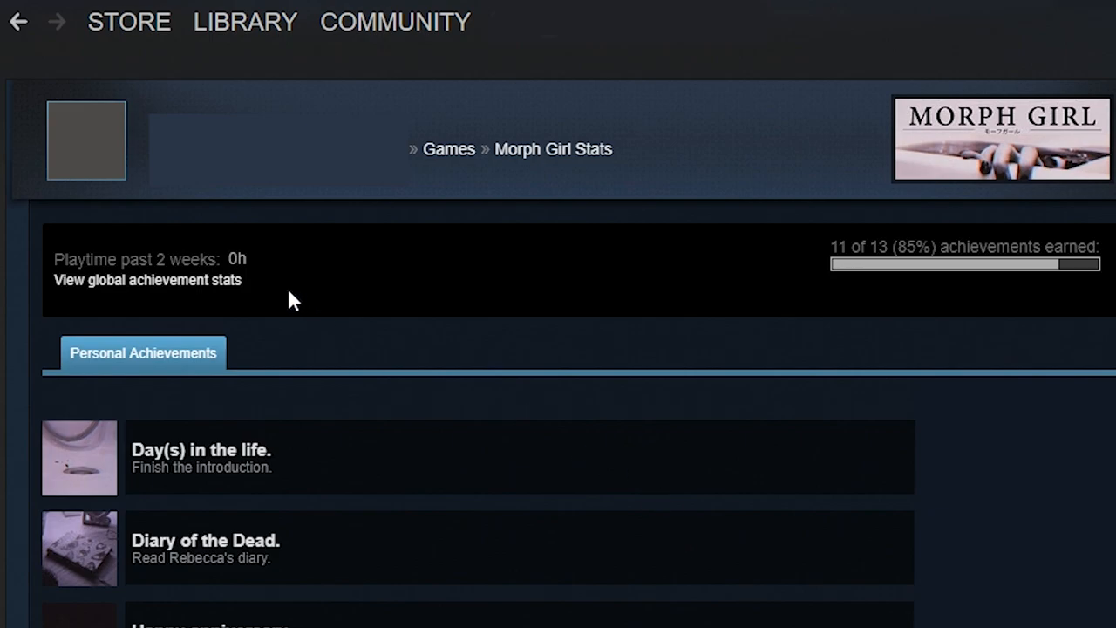
scroll("down", 3)
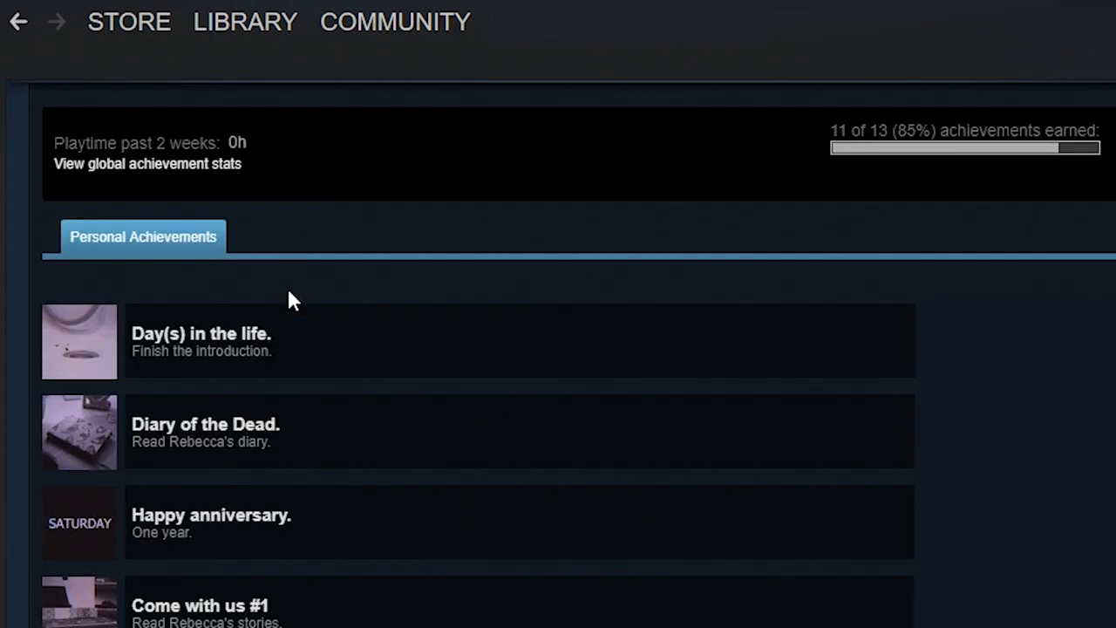
scroll("down", 3)
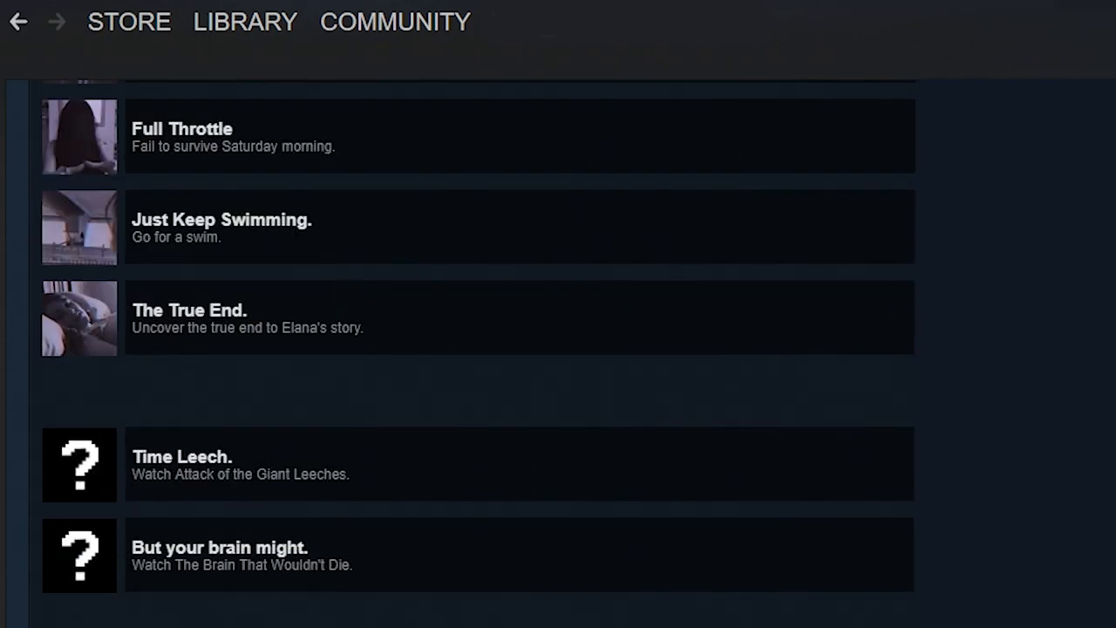
mouse_move(478, 356)
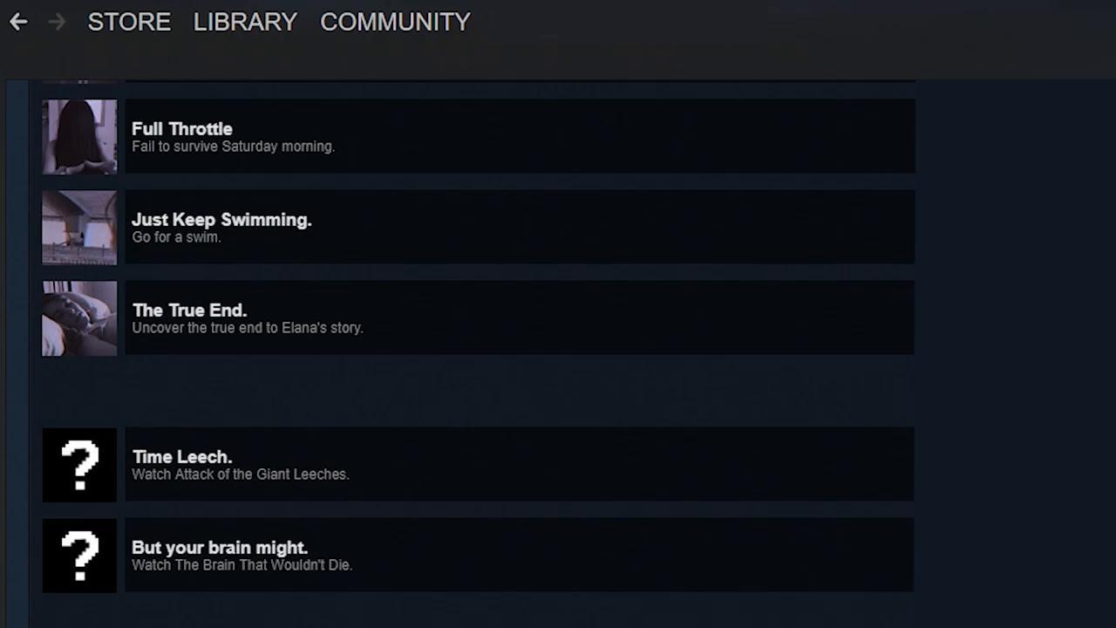
scroll("up", 3)
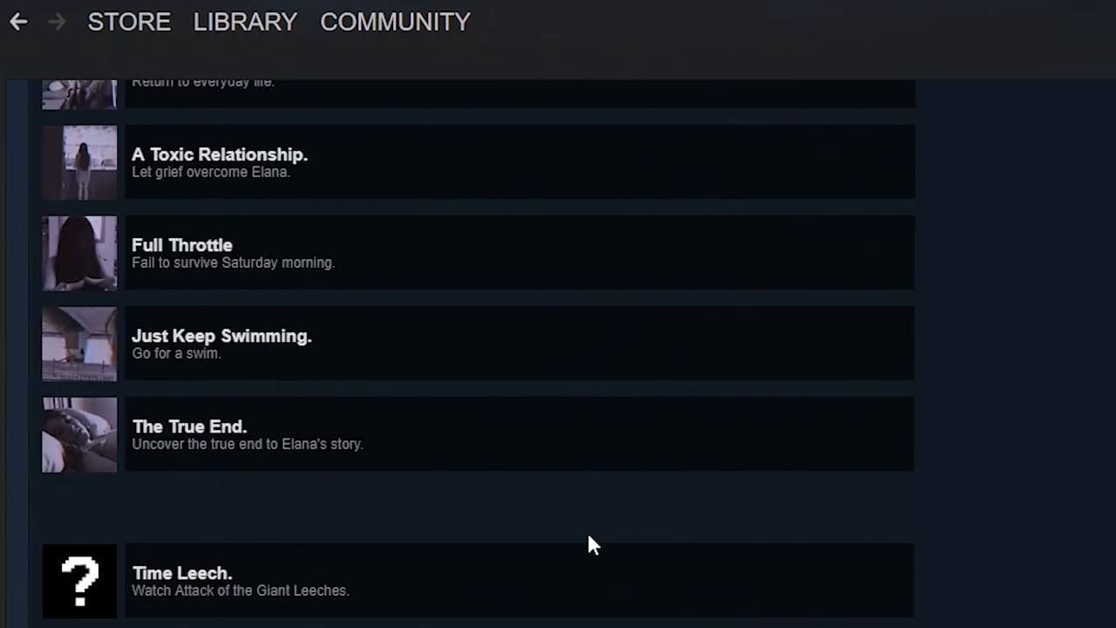
mouse_move(290, 307)
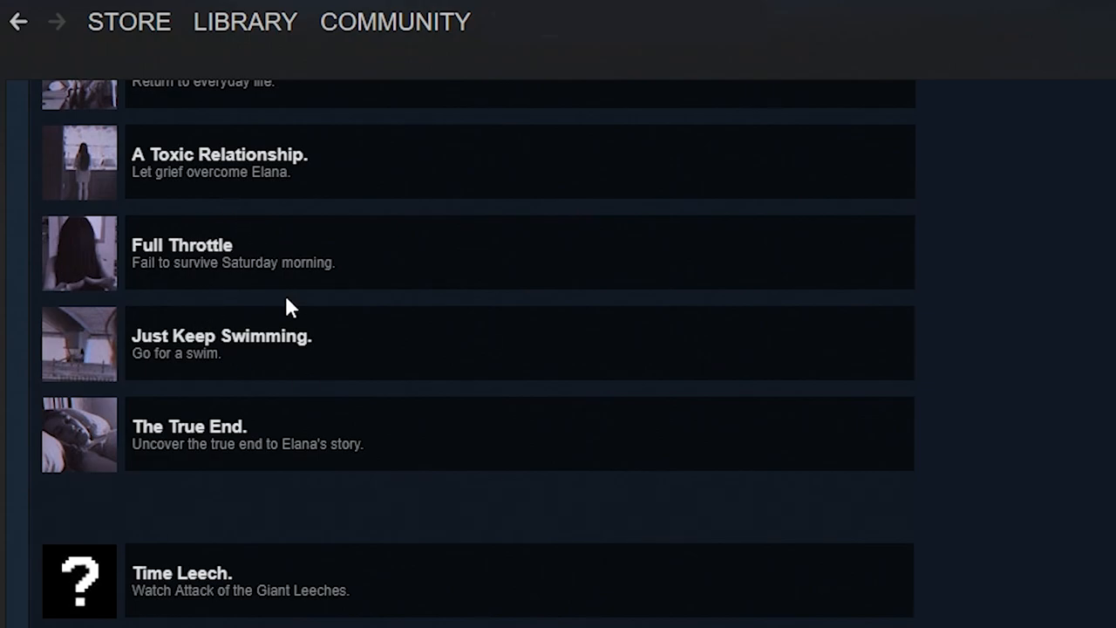
mouse_move(381, 182)
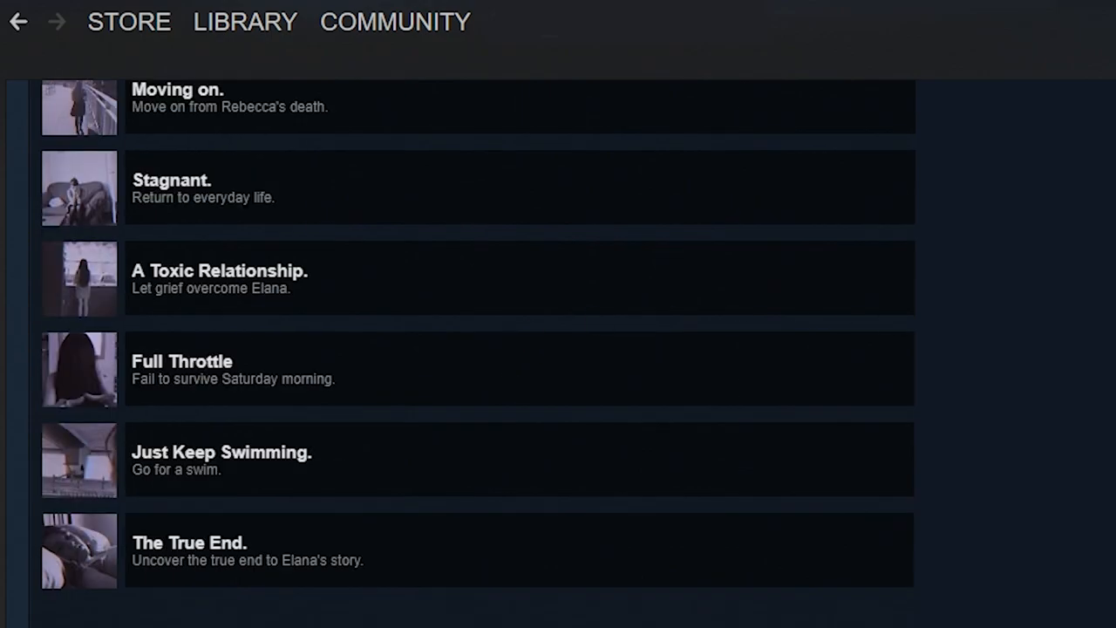
mouse_move(534, 366)
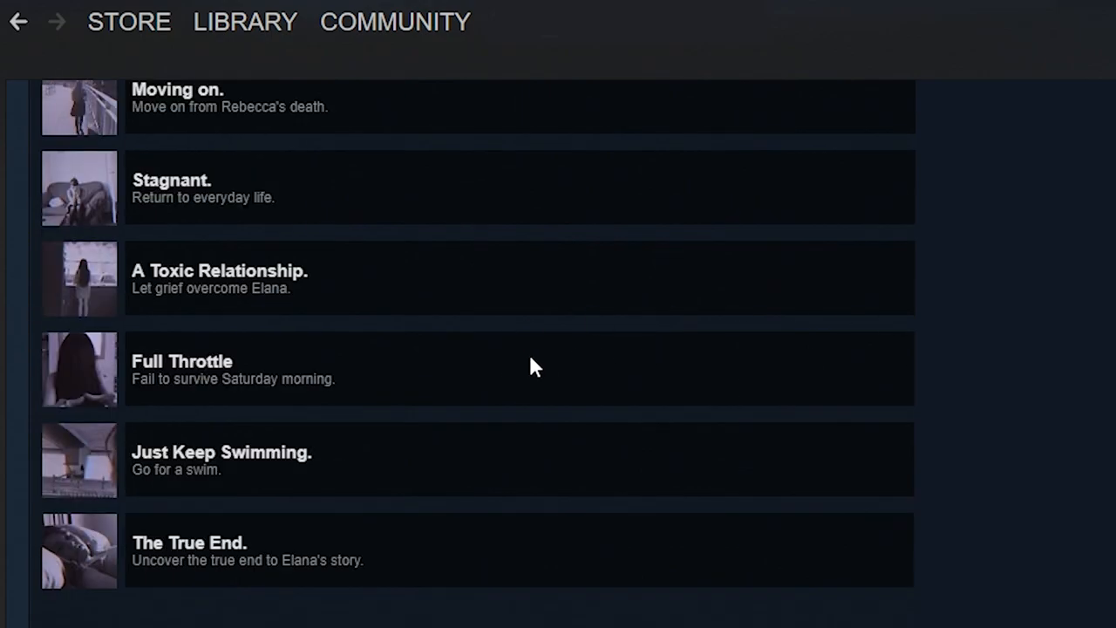
mouse_move(579, 404)
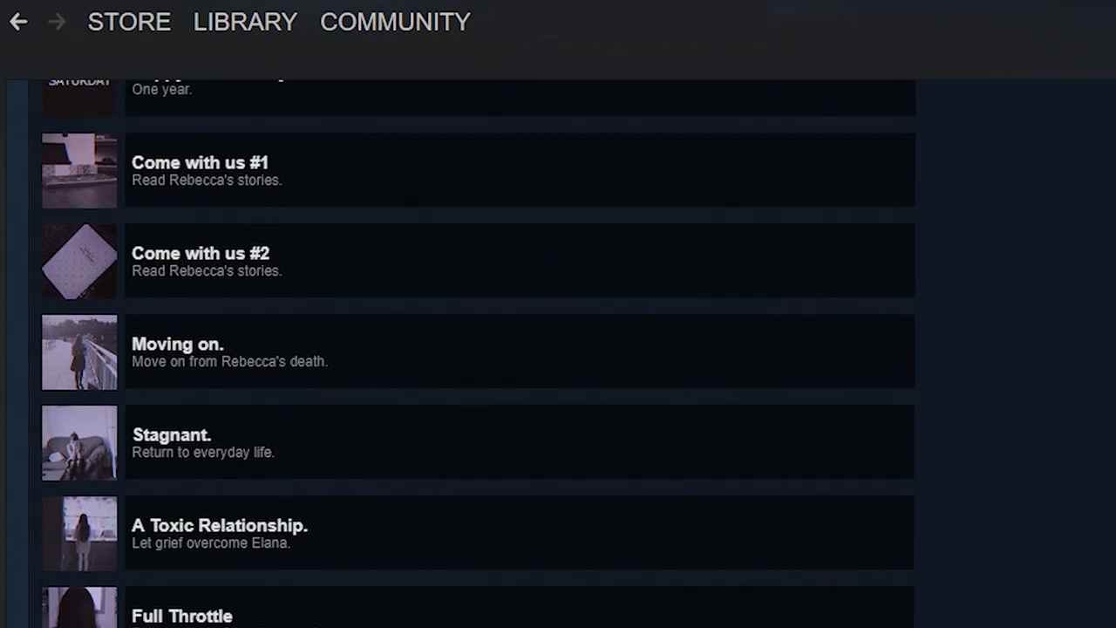
Step: Scroll the Morph Girl achievement list to the top, then down to Moving on through The True End
scroll("up", 3)
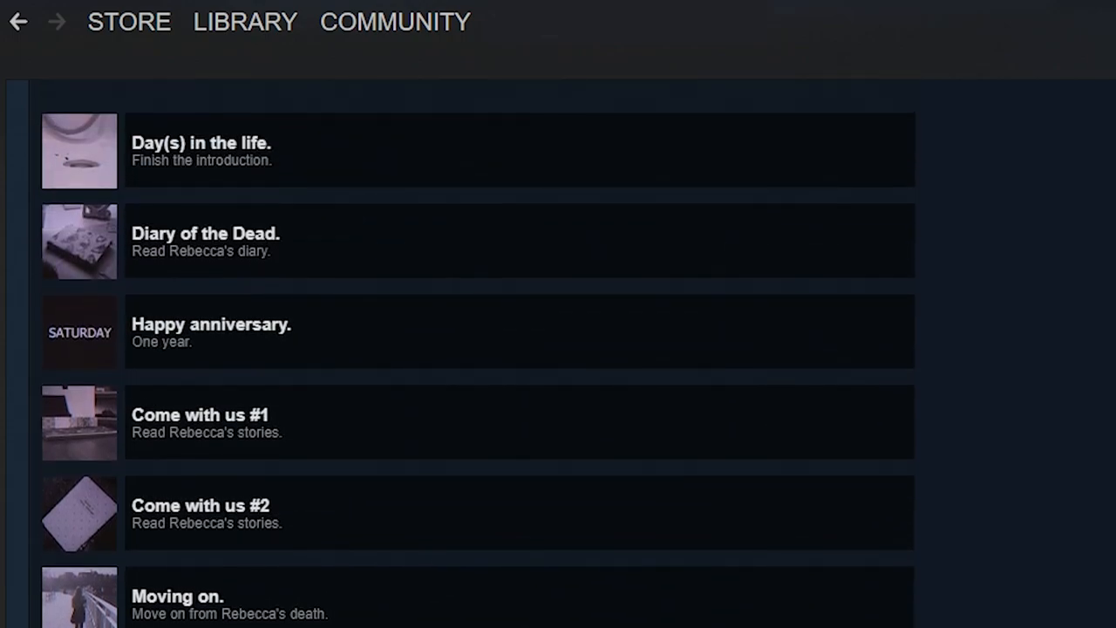
scroll("down", 3)
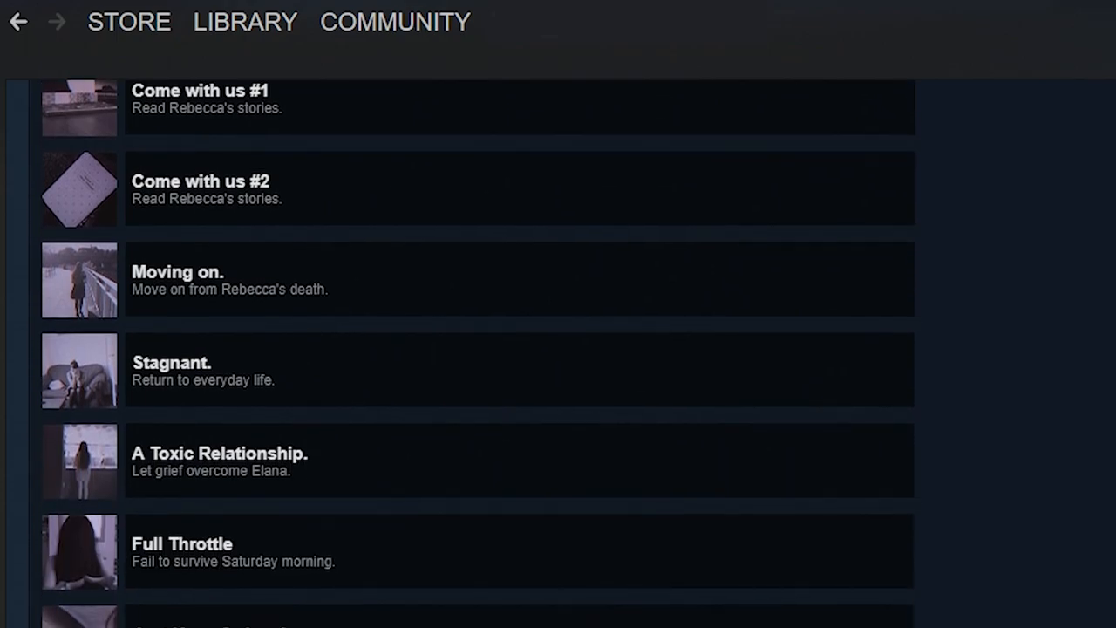
scroll("down", 3)
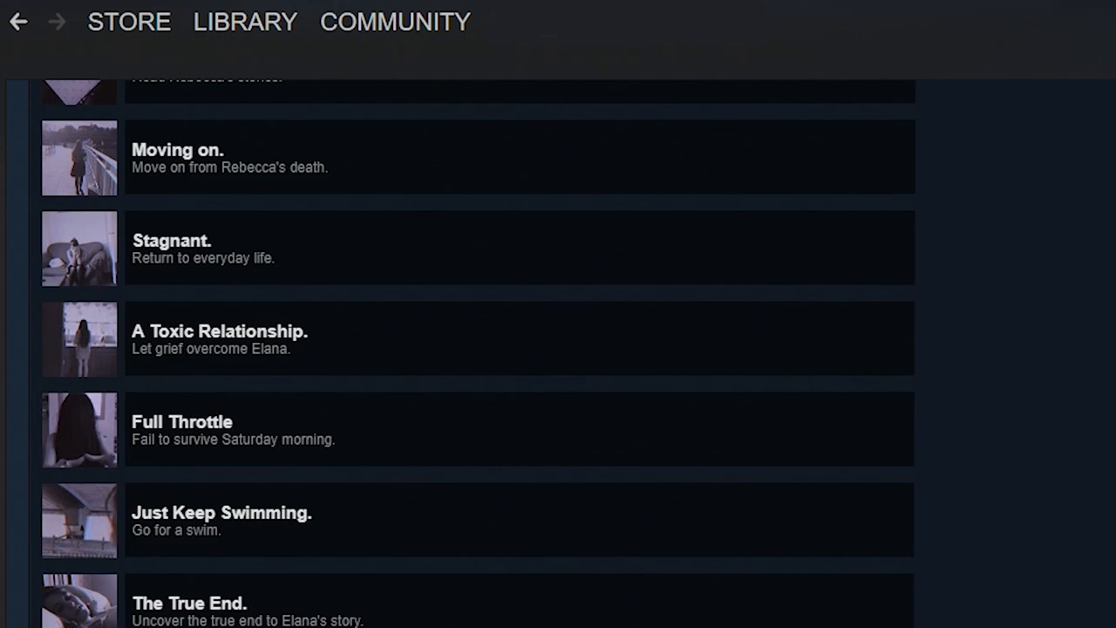
scroll("down", 3)
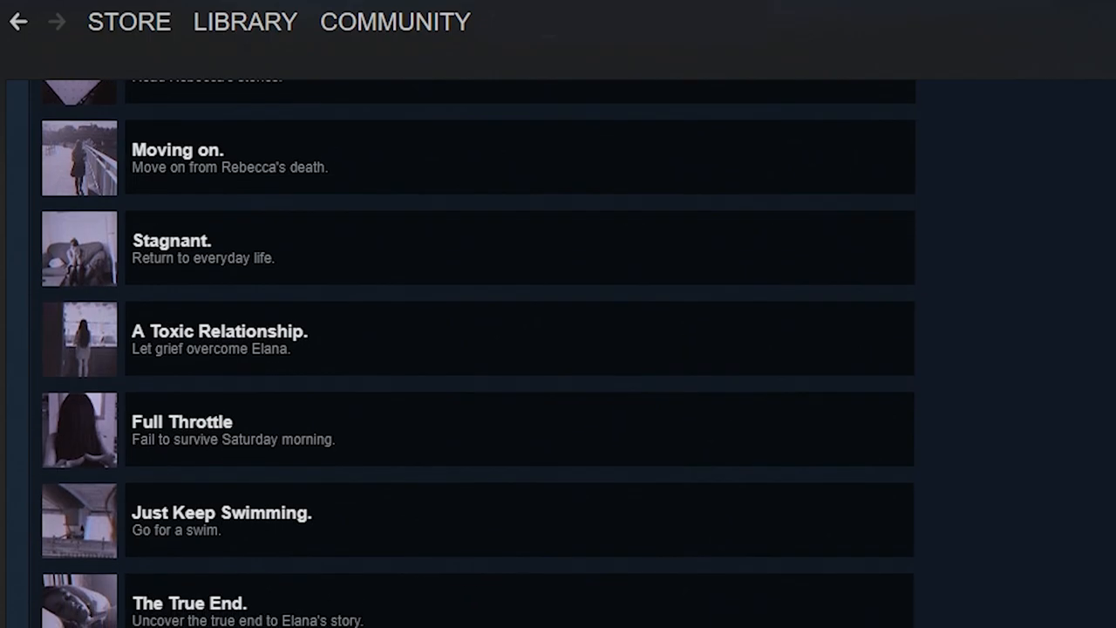
scroll("down", 3)
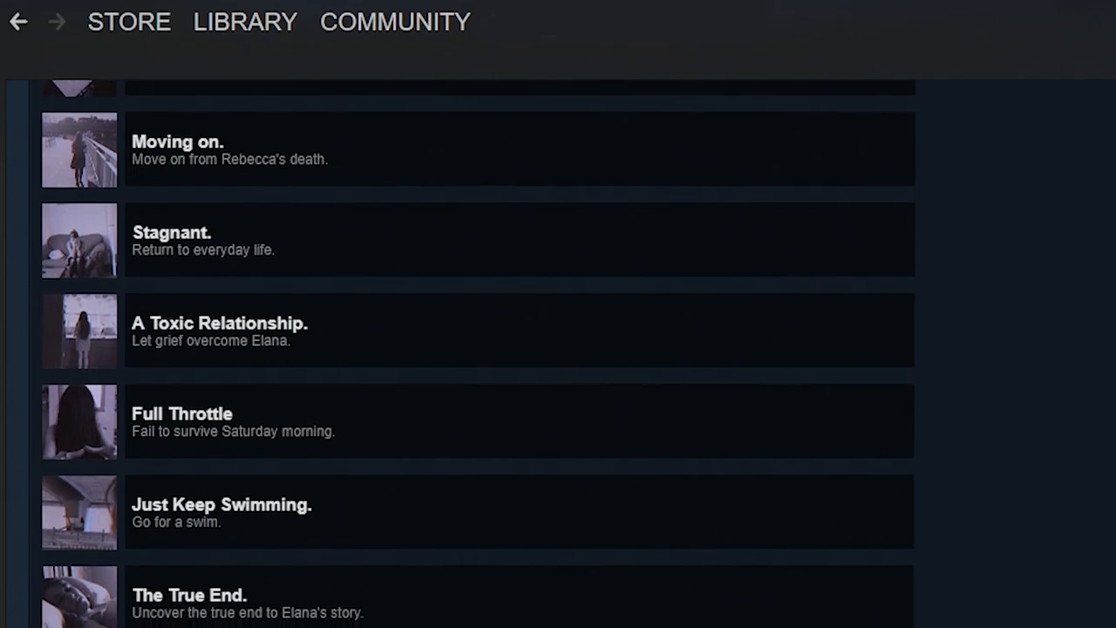